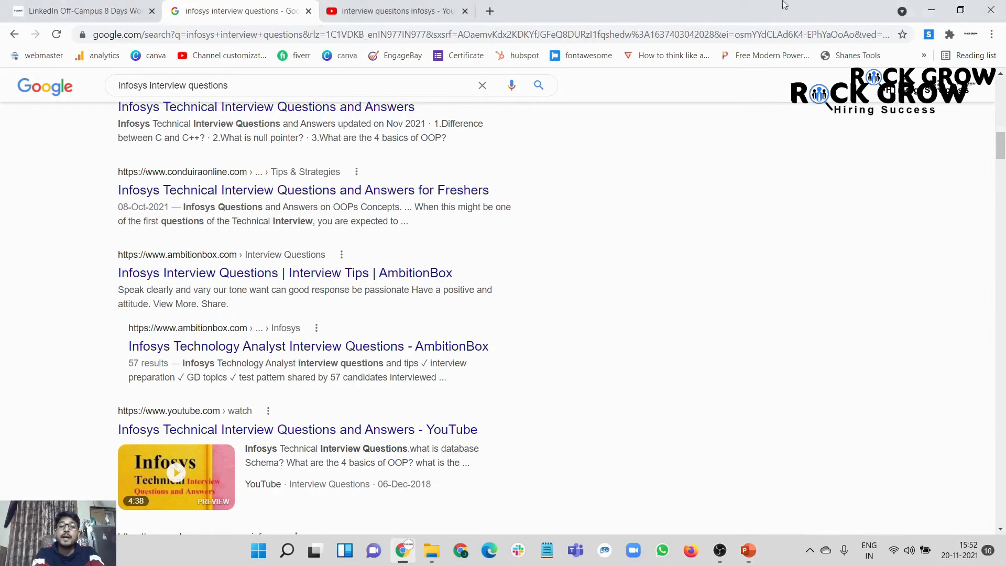
Scroll the LinkedIn Off-Campus workshop page down to its Day 1–8 agenda, then Alt+Tab.
{"action": "left_click", "coordinate": [79, 10]}
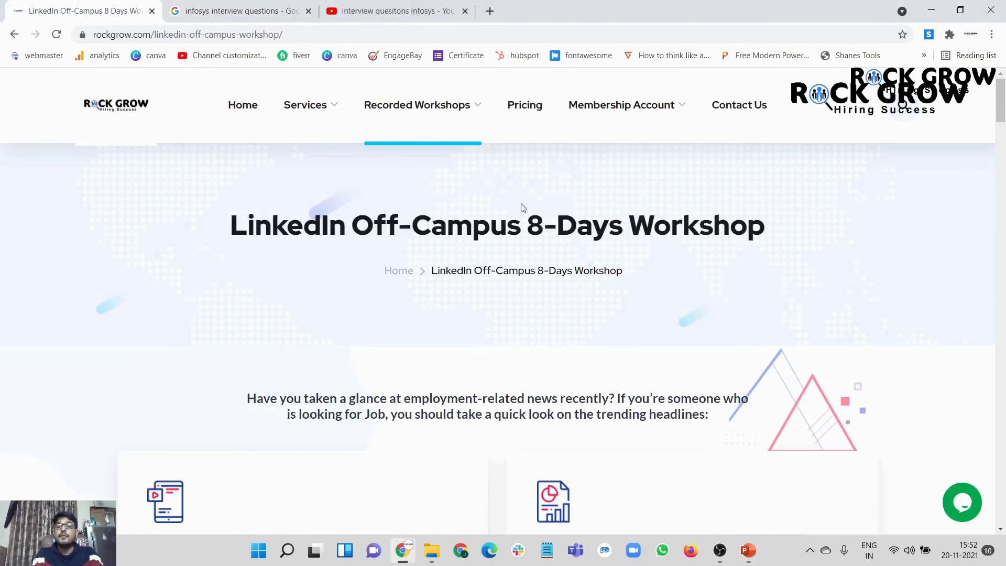
{"action": "scroll", "scroll_direction": "down", "scroll_amount": 3}
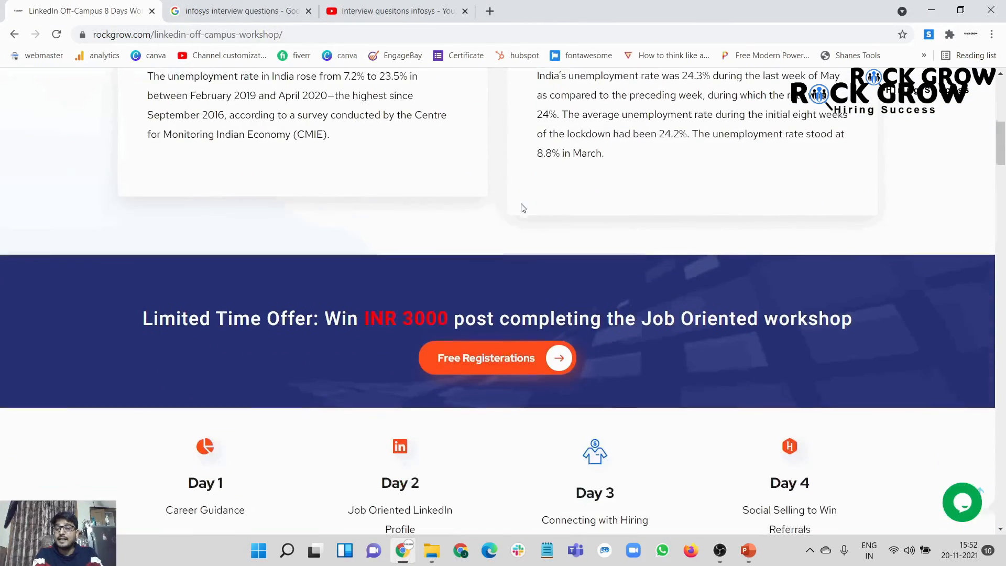
{"action": "scroll", "scroll_direction": "down", "scroll_amount": 3}
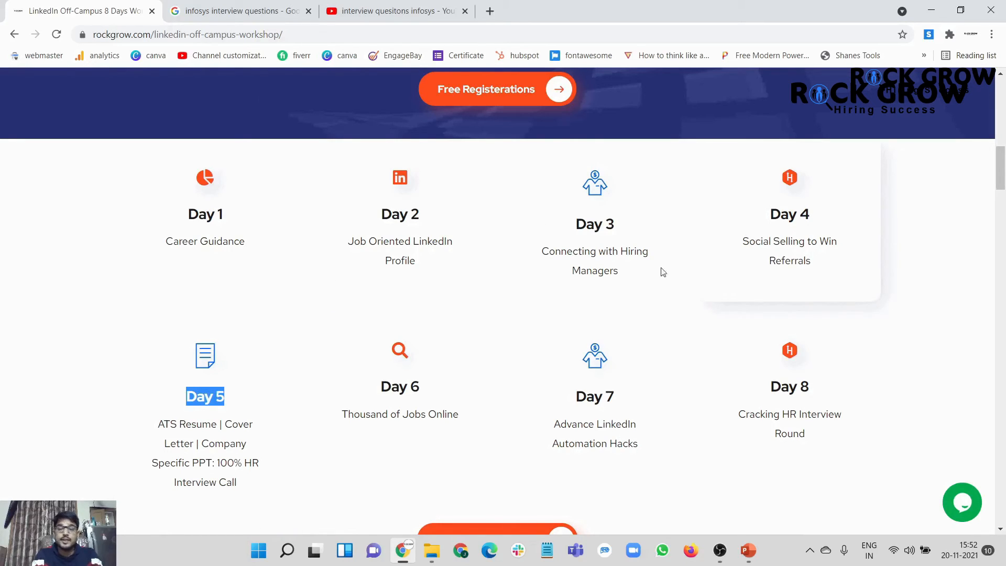
{"action": "mouse_move", "coordinate": [568, 402]}
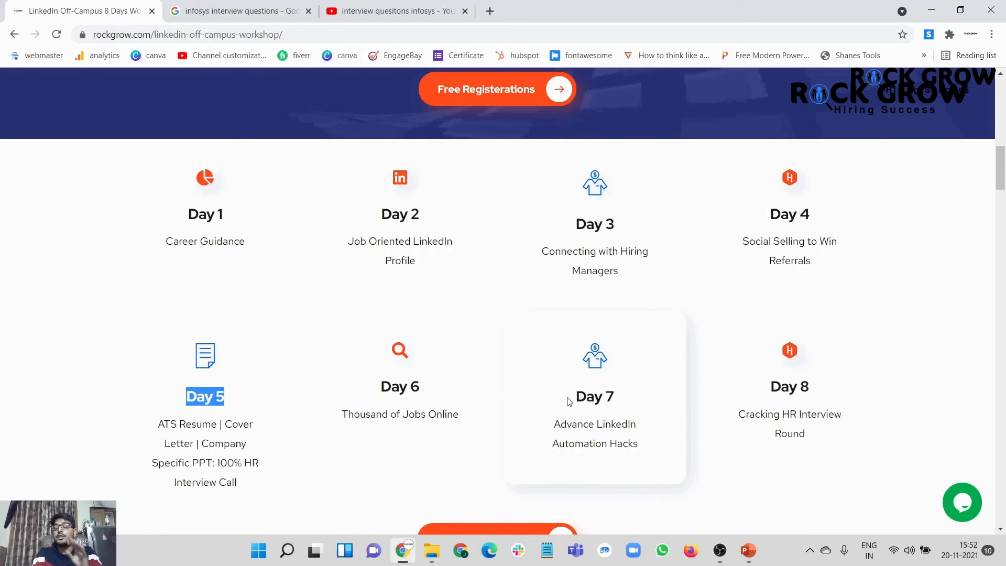
{"action": "mouse_move", "coordinate": [777, 393]}
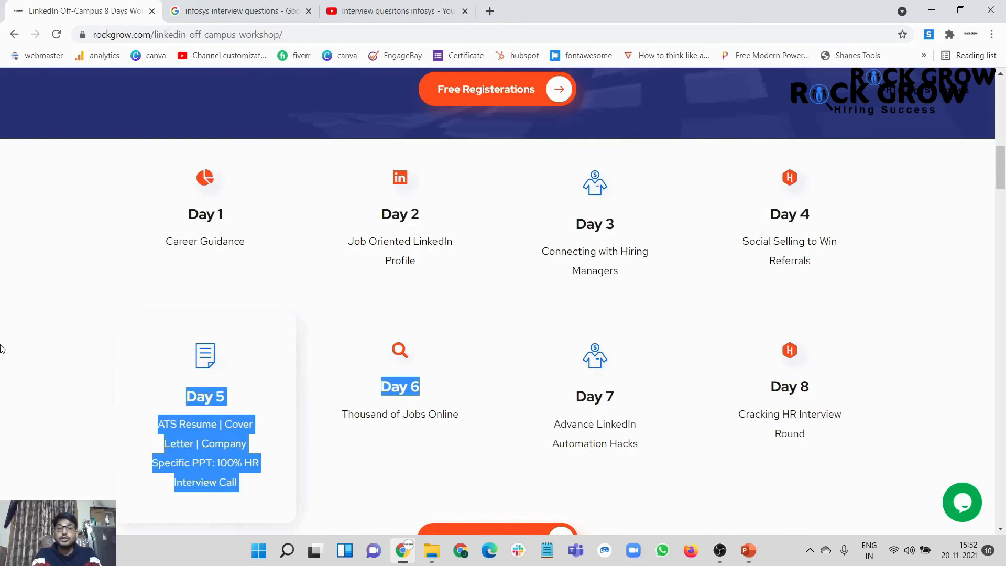
{"action": "scroll", "scroll_direction": "down", "scroll_amount": 3}
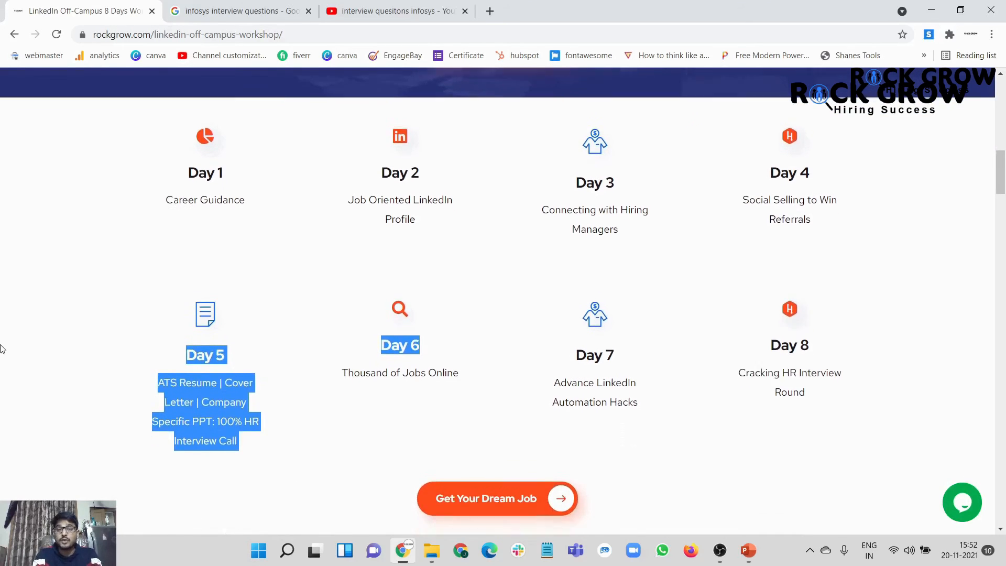
{"action": "scroll", "scroll_direction": "down", "scroll_amount": 3}
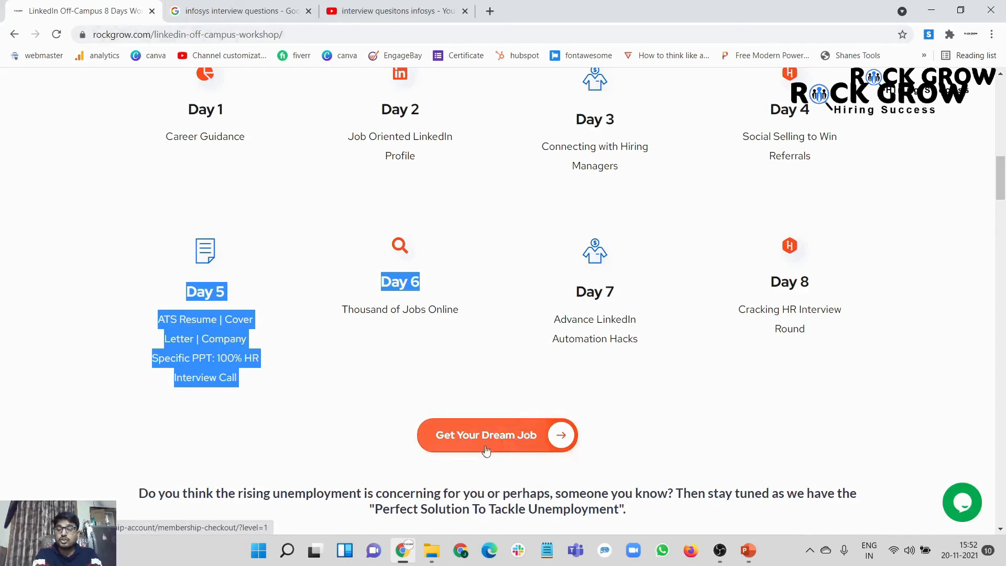
{"action": "mouse_move", "coordinate": [474, 445]}
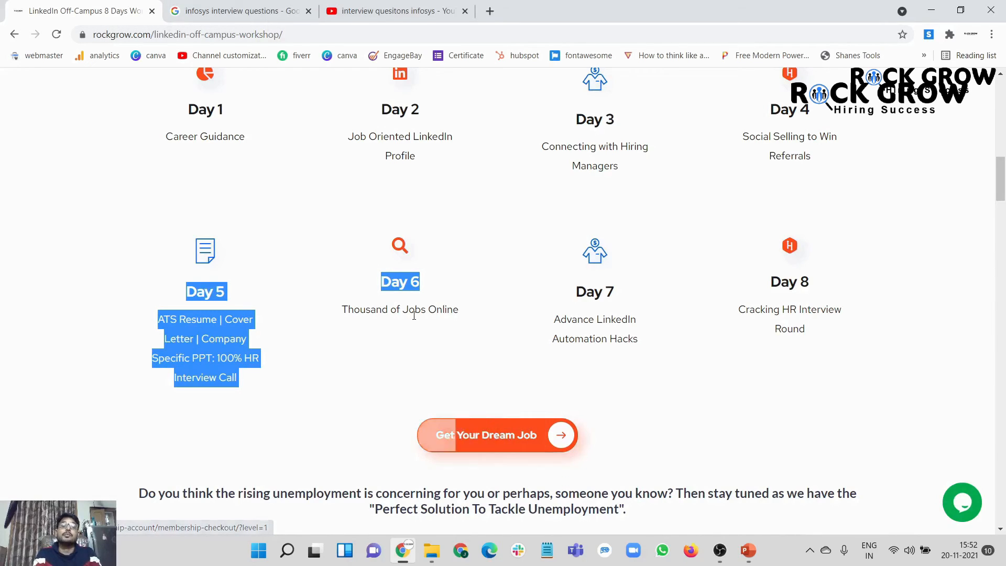
{"action": "key", "text": "Alt+Tab"}
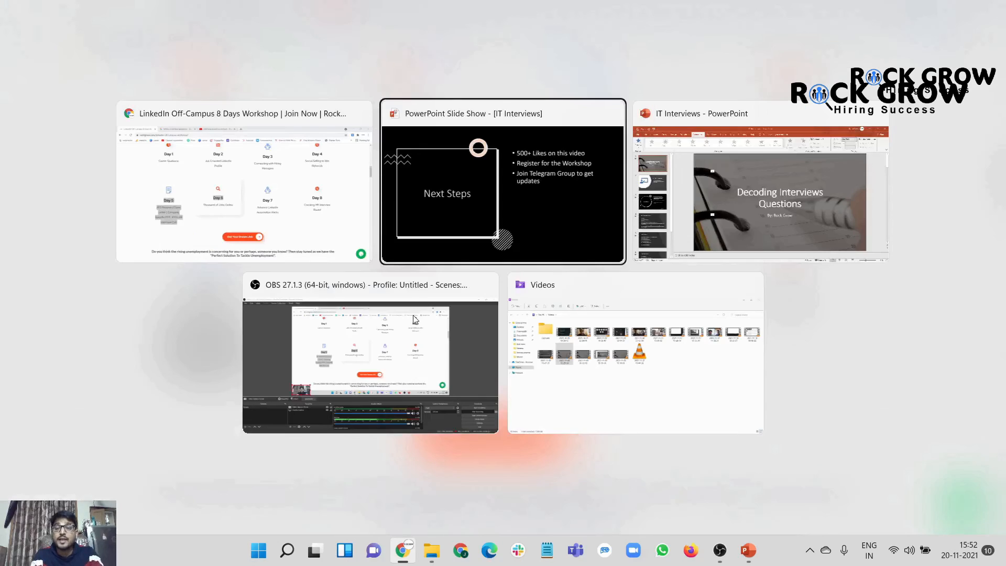